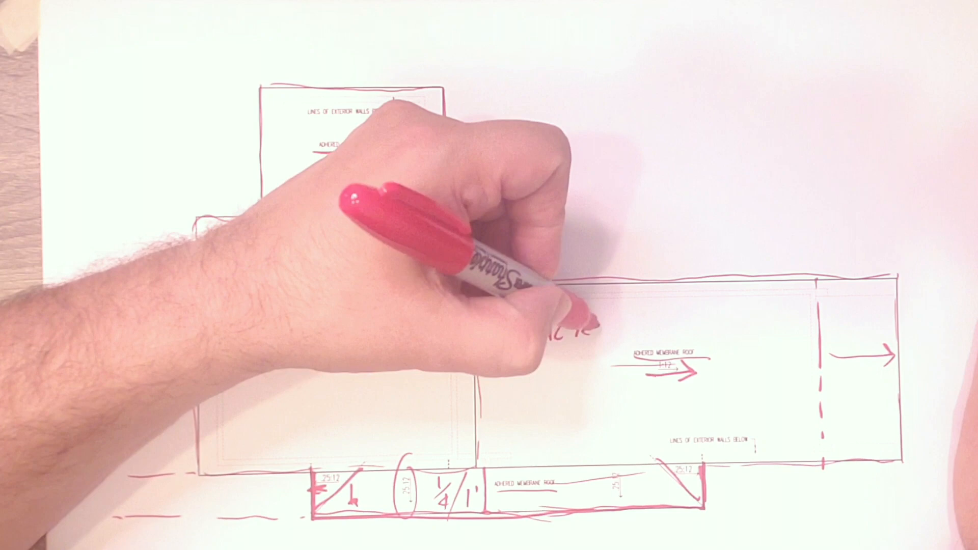
{"action": "type", "text": "METAL ROOF"}
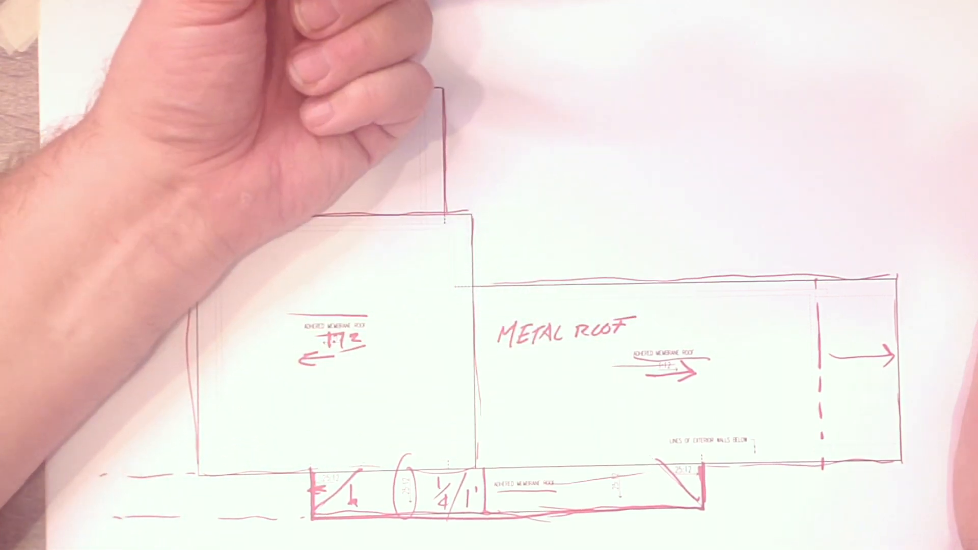